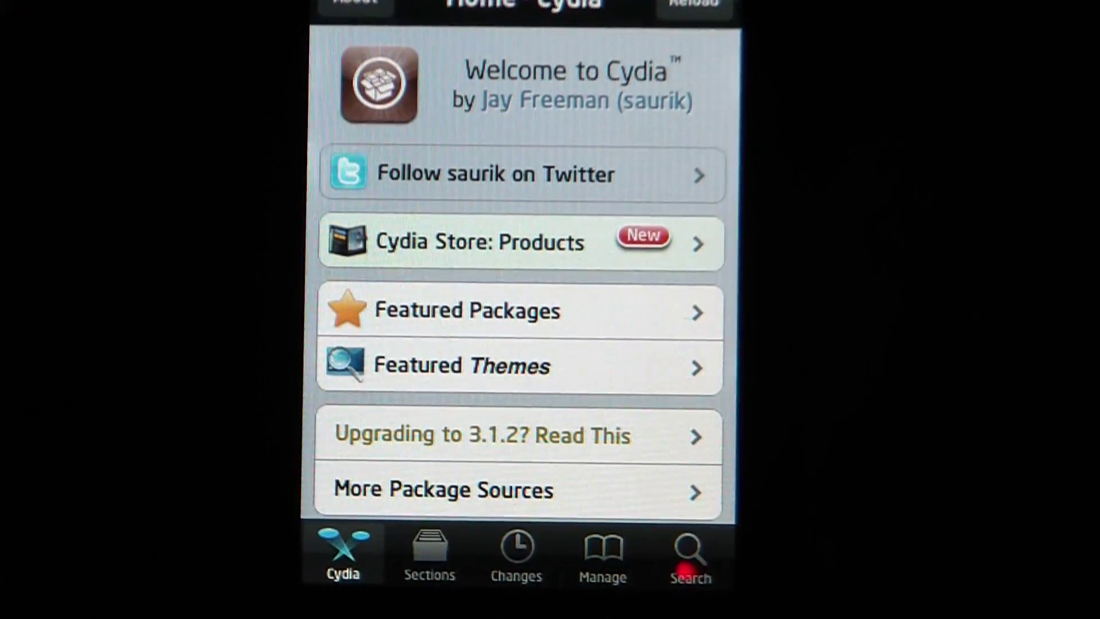
Switch to Cydia's Search tab so the empty search field and keyboard are ready.
click(690, 551)
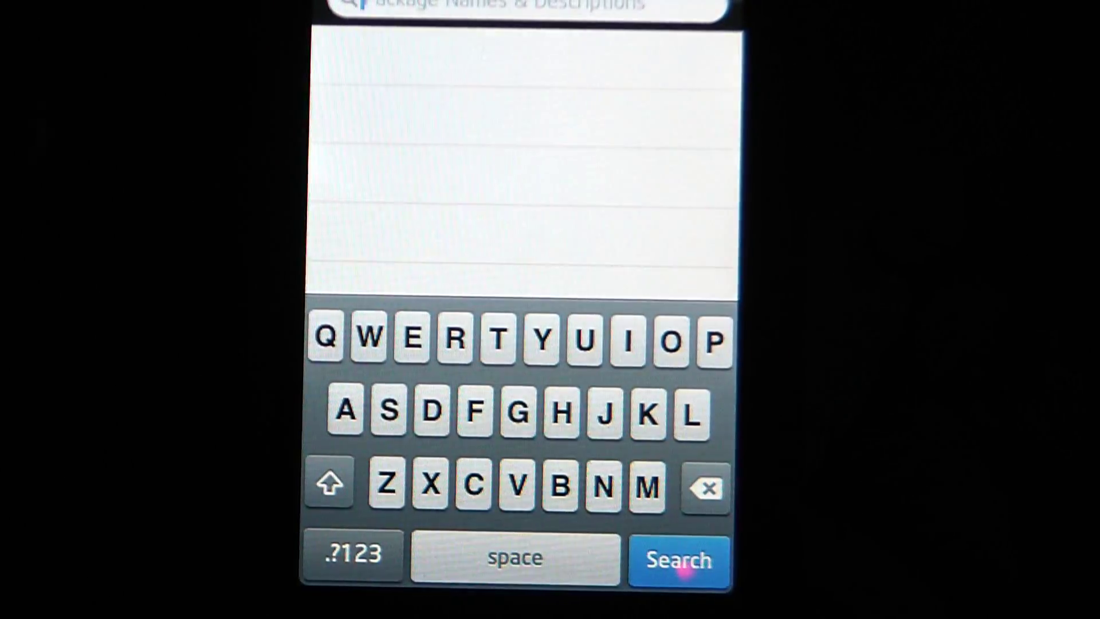